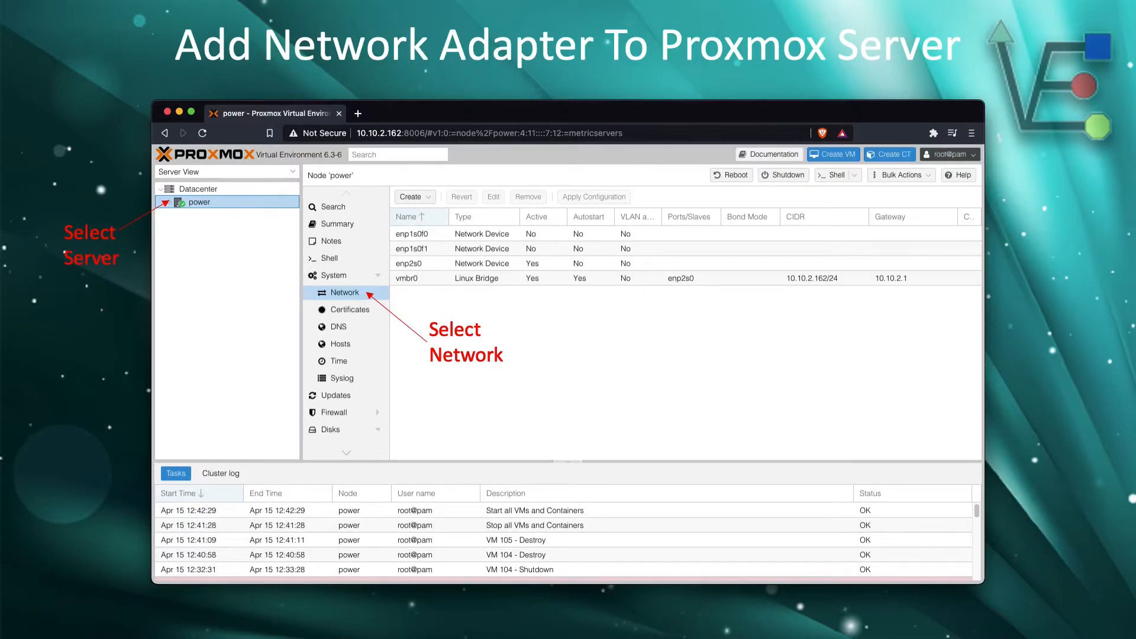
Show node power's network interfaces with the Create device-type menu available
click(411, 196)
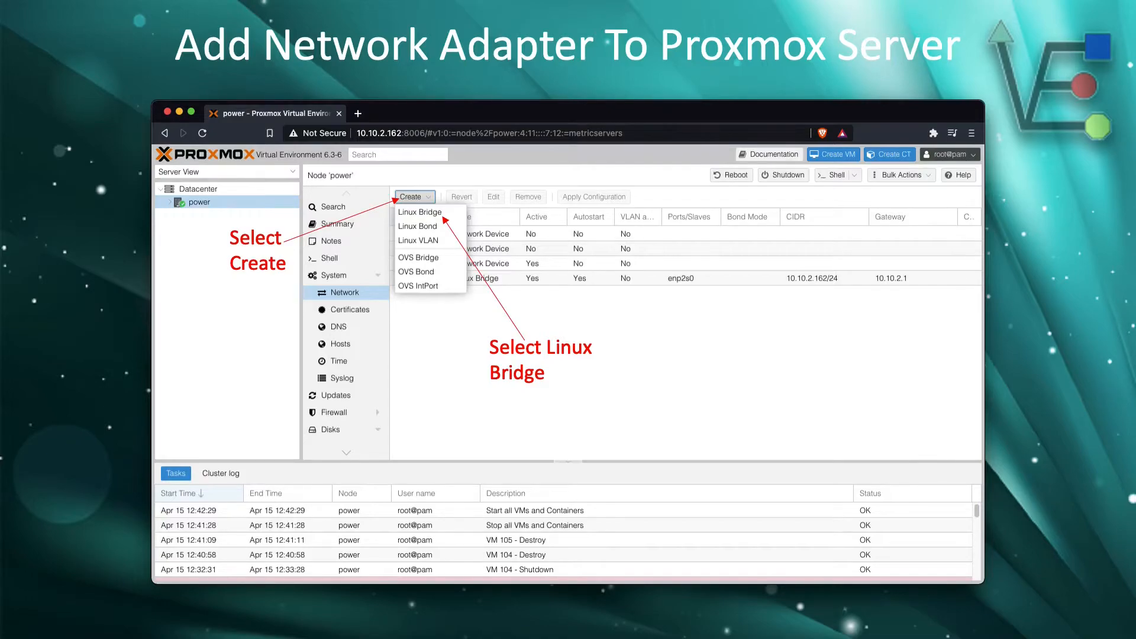
Begin a new Linux Bridge named vmbr1 with bridge port enp1s0f0
click(419, 212)
text(enp1s0f0)
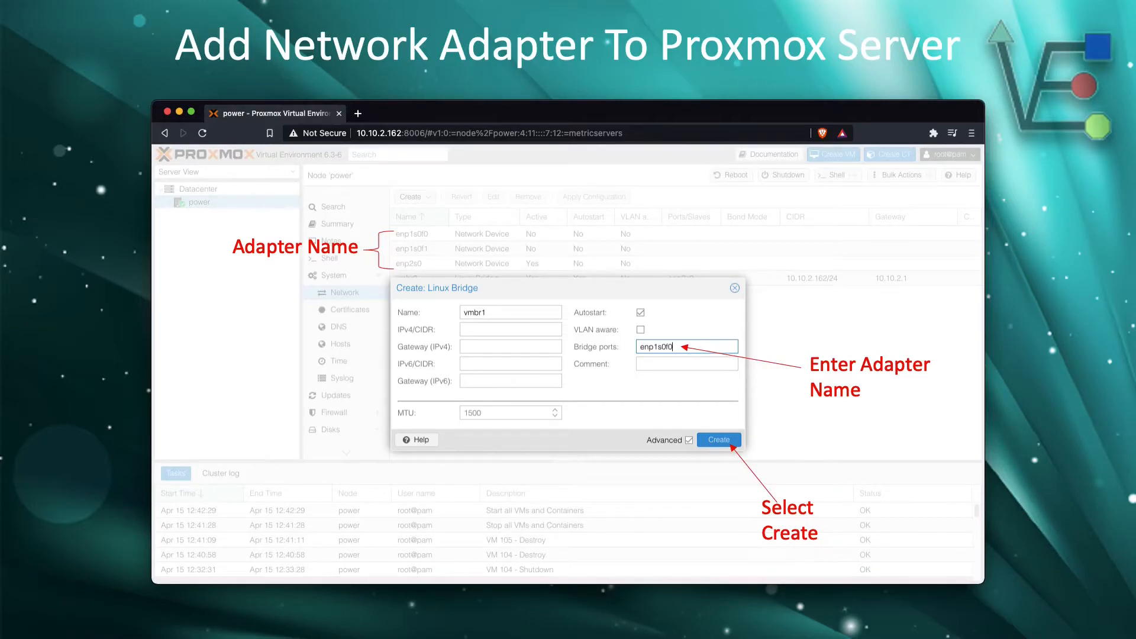
Create bridge vmbr1 on enp1s0f0 as a pending network change
click(719, 440)
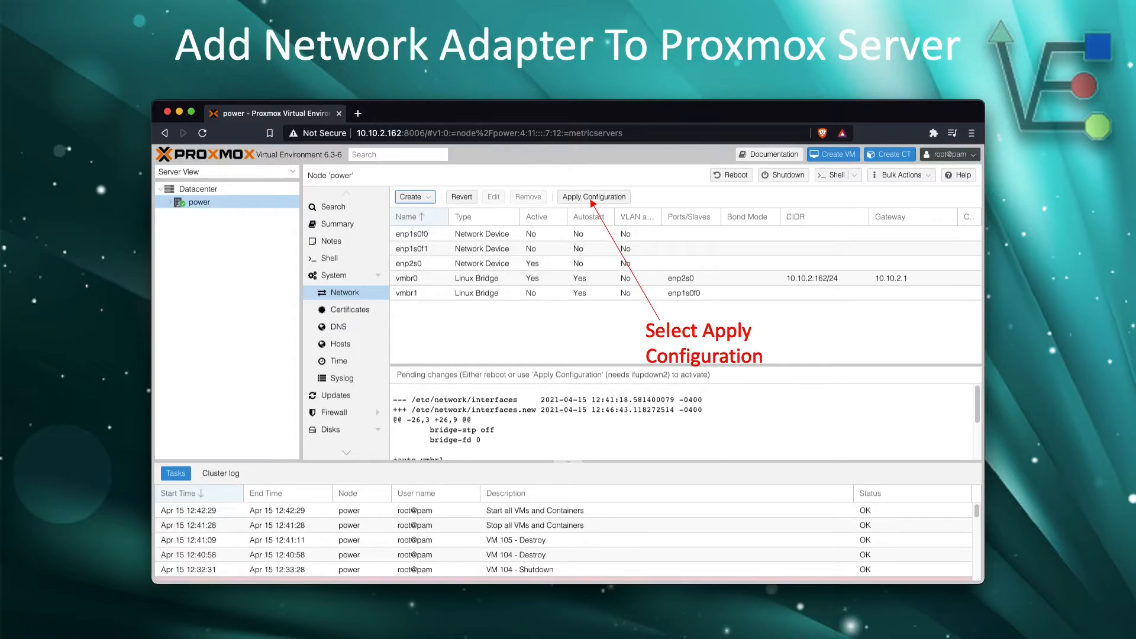
Attempt to apply the pending network changes and dismiss the resulting ifupdown2 error
click(593, 197)
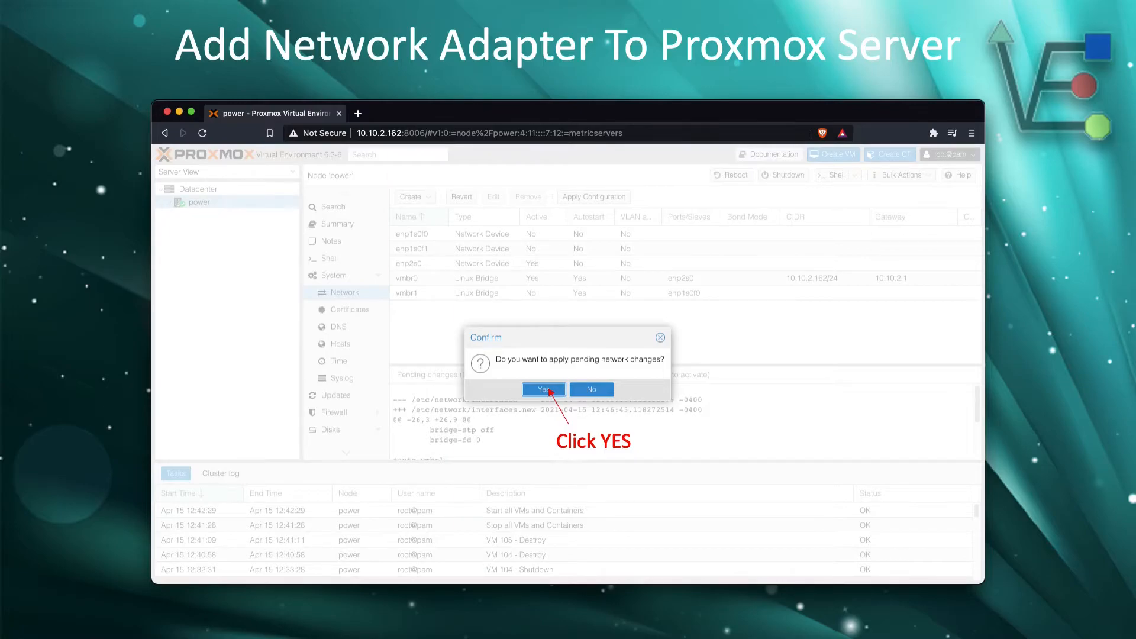
click(545, 390)
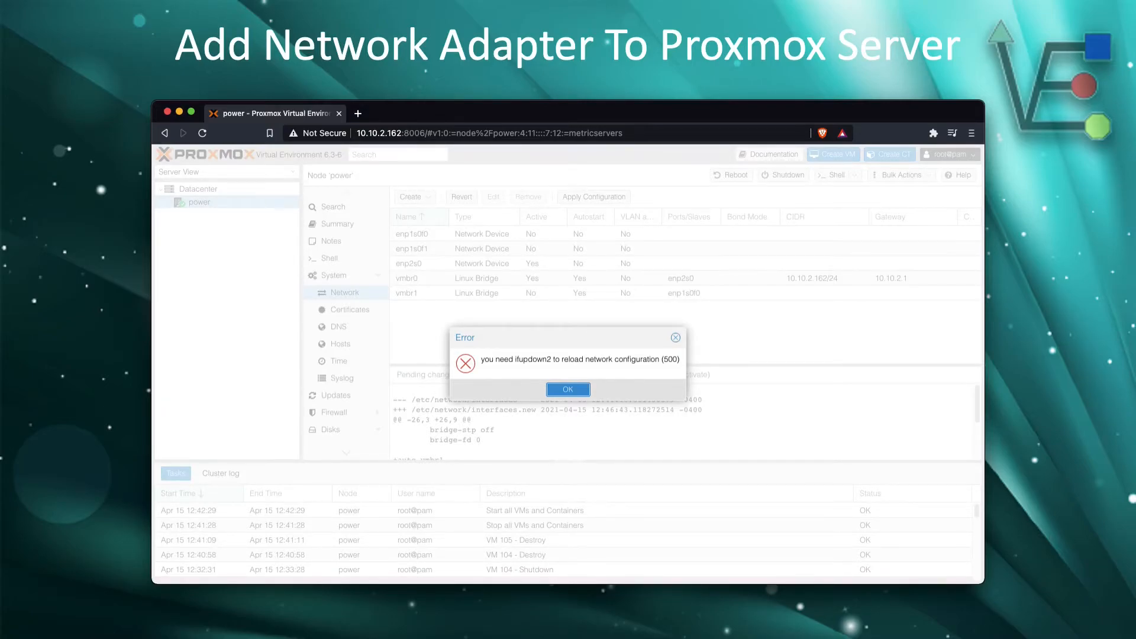
click(568, 390)
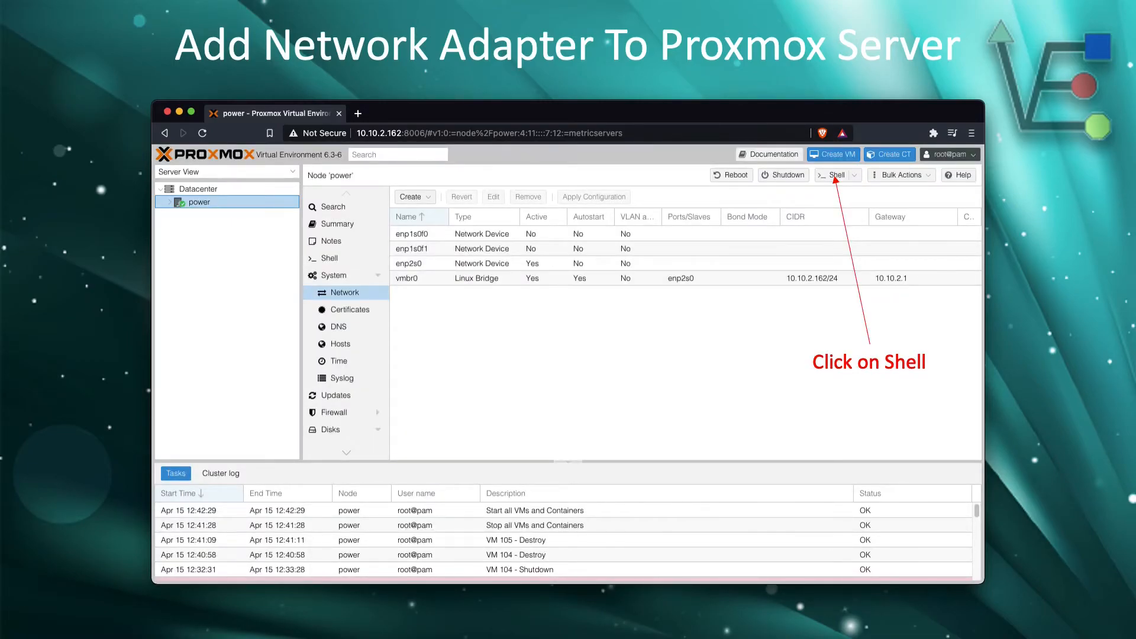
Visit the node Shell and return to the network list with vmbr1 still pending
click(834, 175)
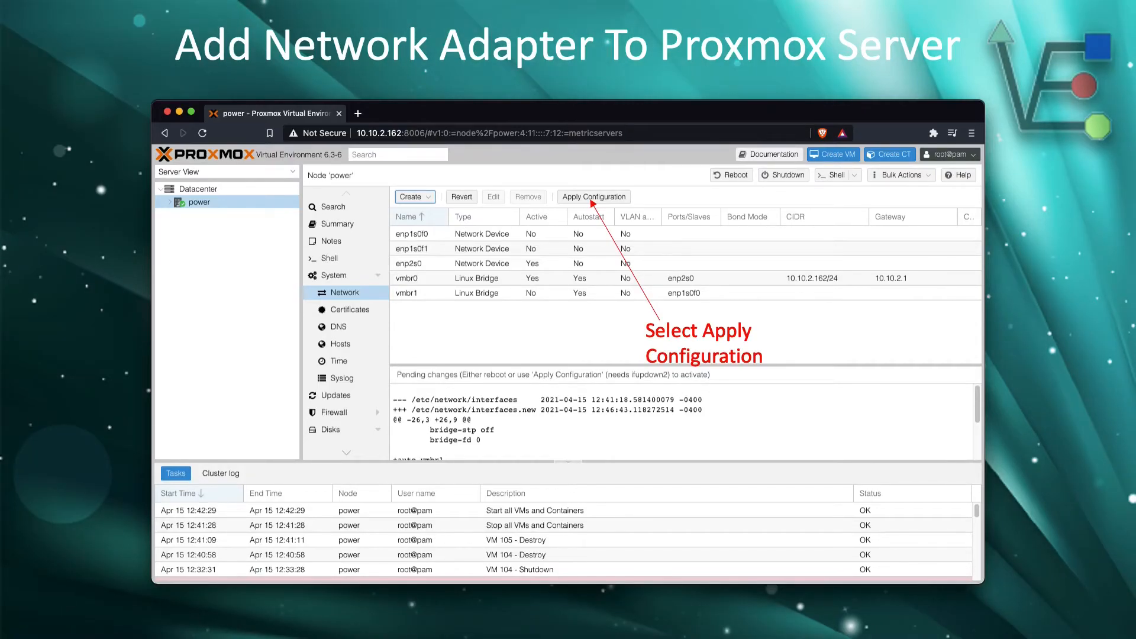
Apply the pending network changes so vmbr1 on enp1s0f0 becomes active
click(593, 196)
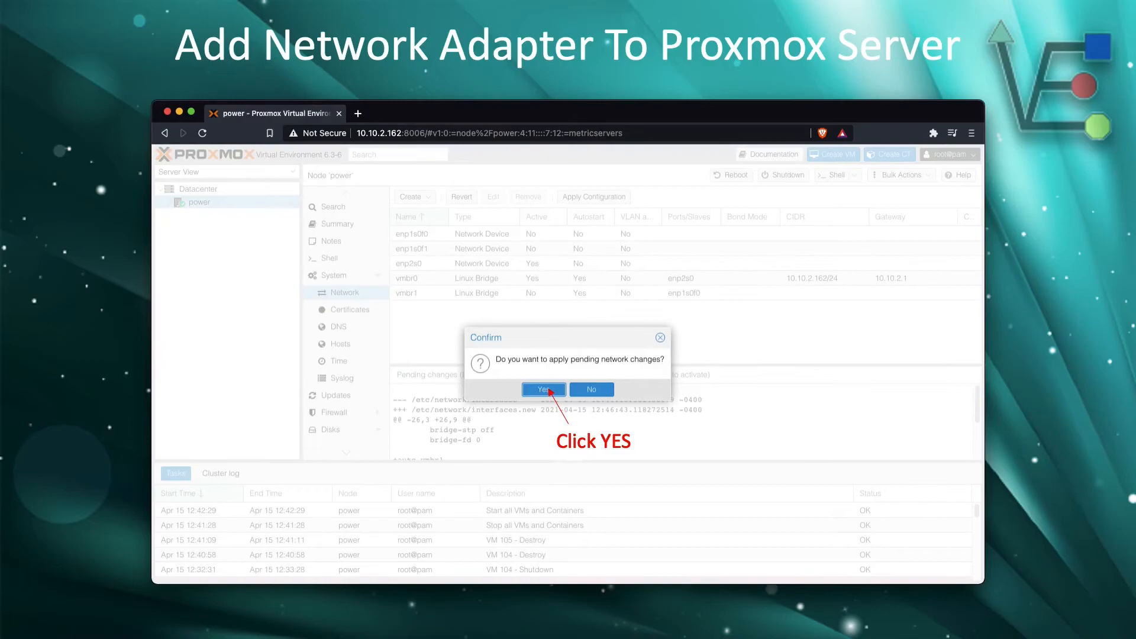
click(544, 389)
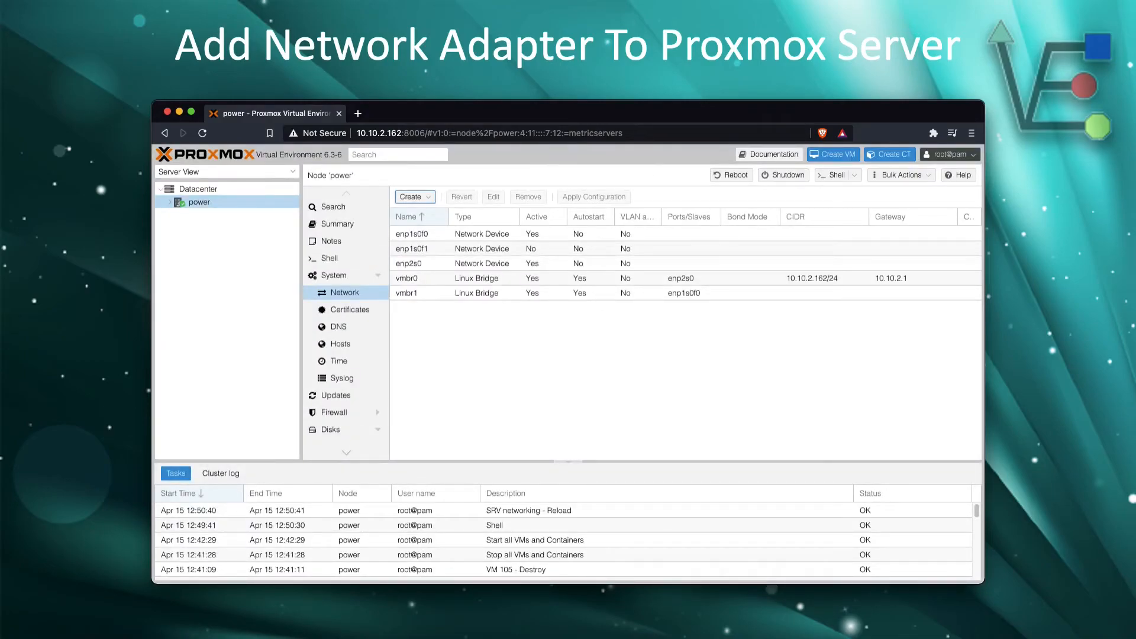